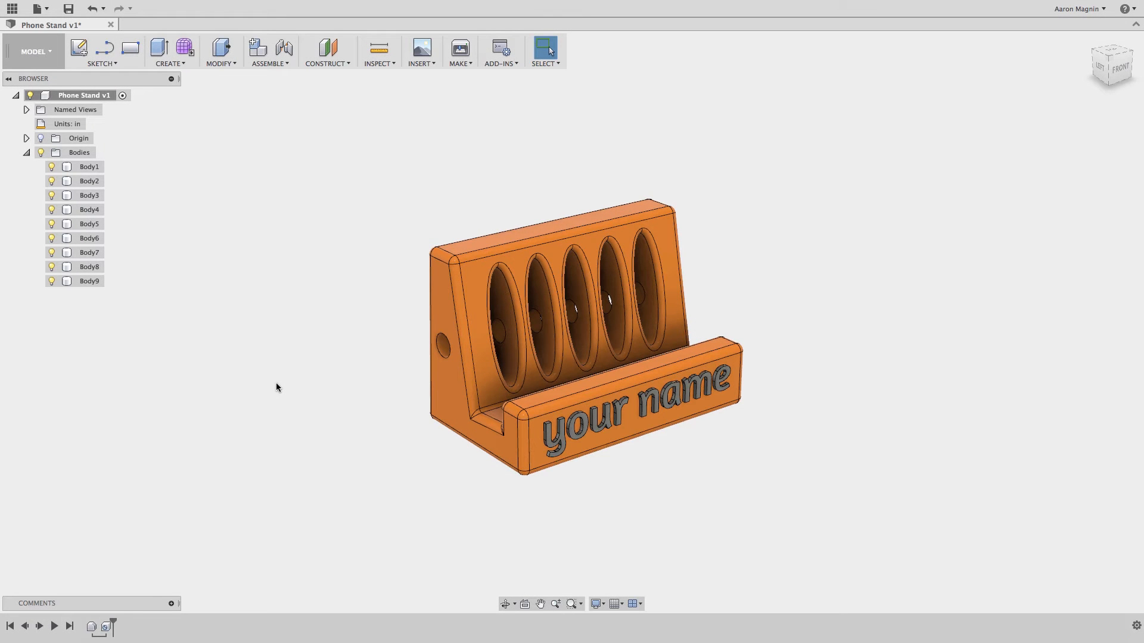
{"action": "mouse_move", "coordinate": [69, 9]}
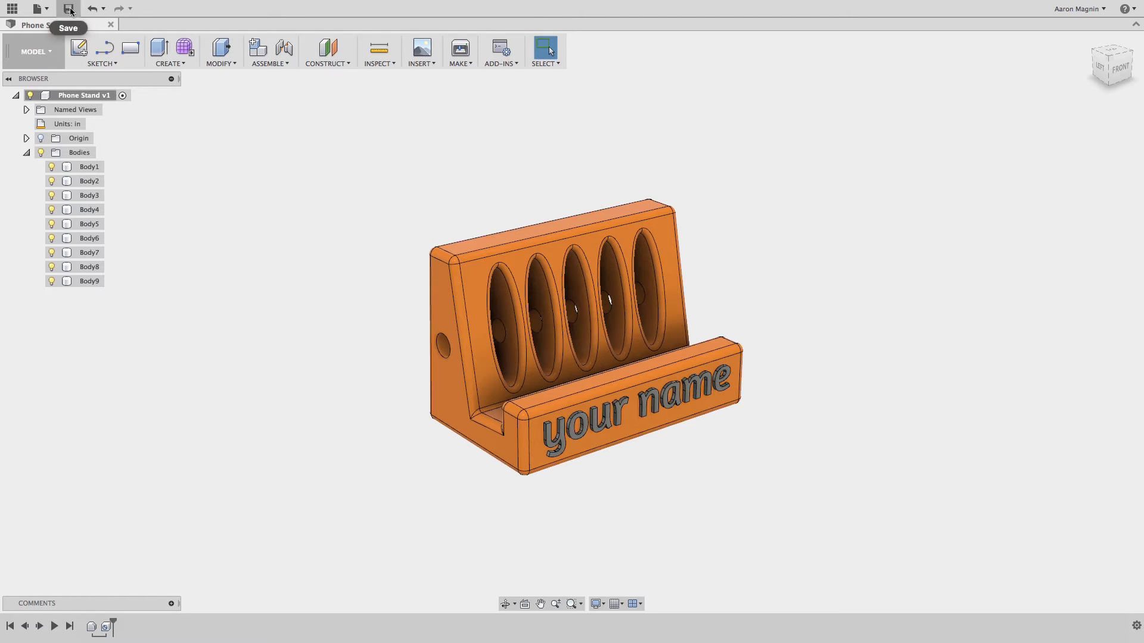
- Save the Phone Stand design as version 2 with the default 'User Saved' description
{"action": "left_click", "coordinate": [65, 9]}
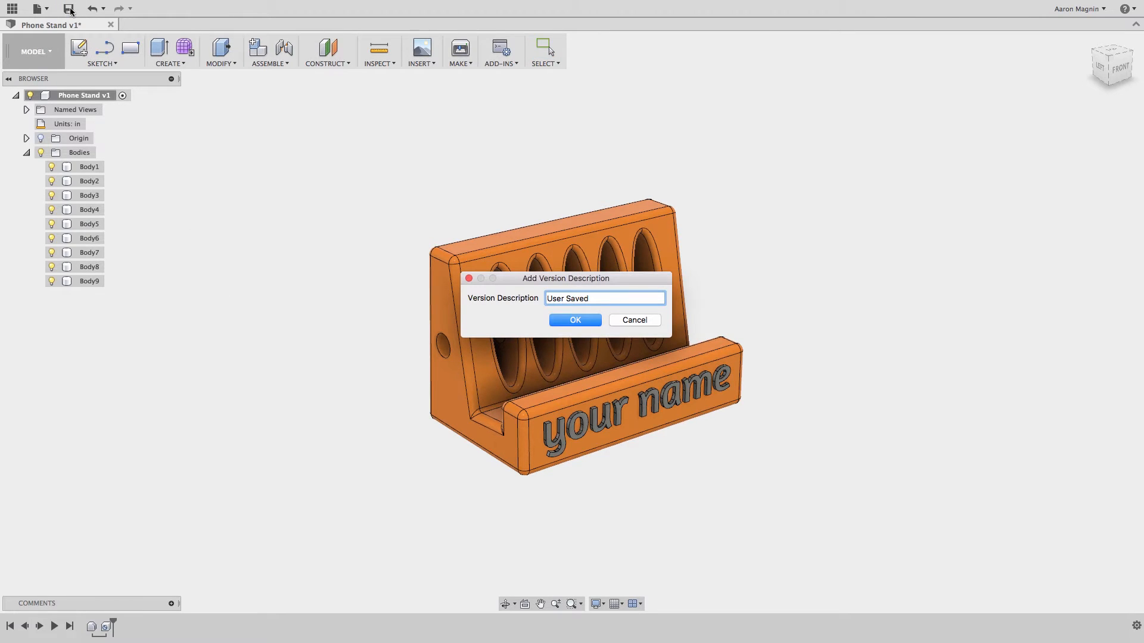
{"action": "left_click", "coordinate": [575, 320]}
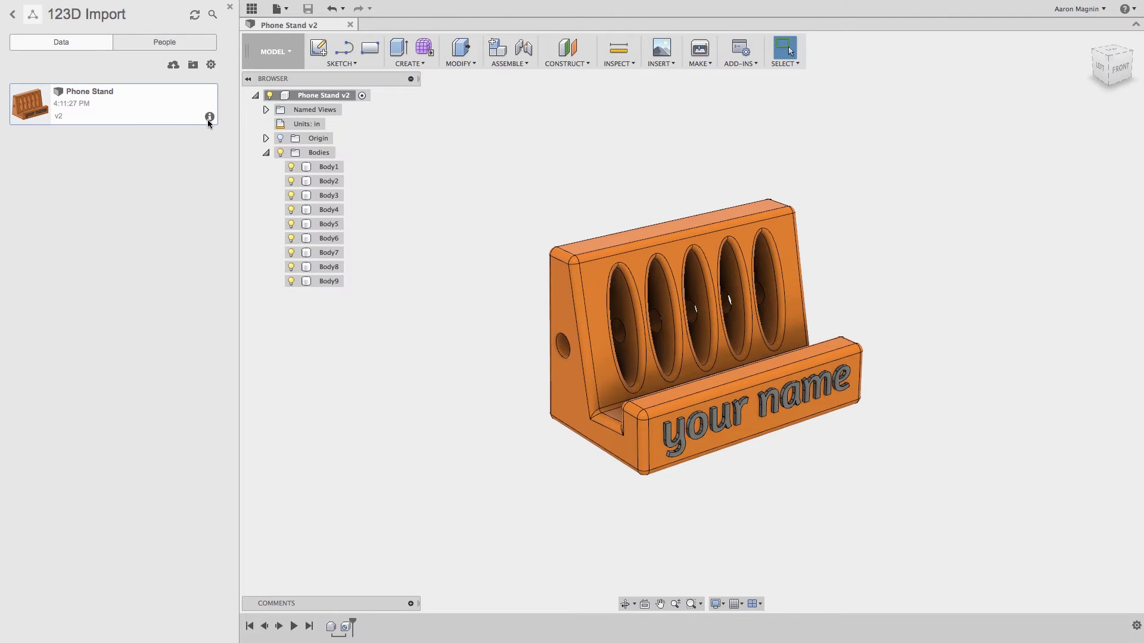
- Show the Phone Stand design's details and list its version history including v1
{"action": "left_click", "coordinate": [210, 117]}
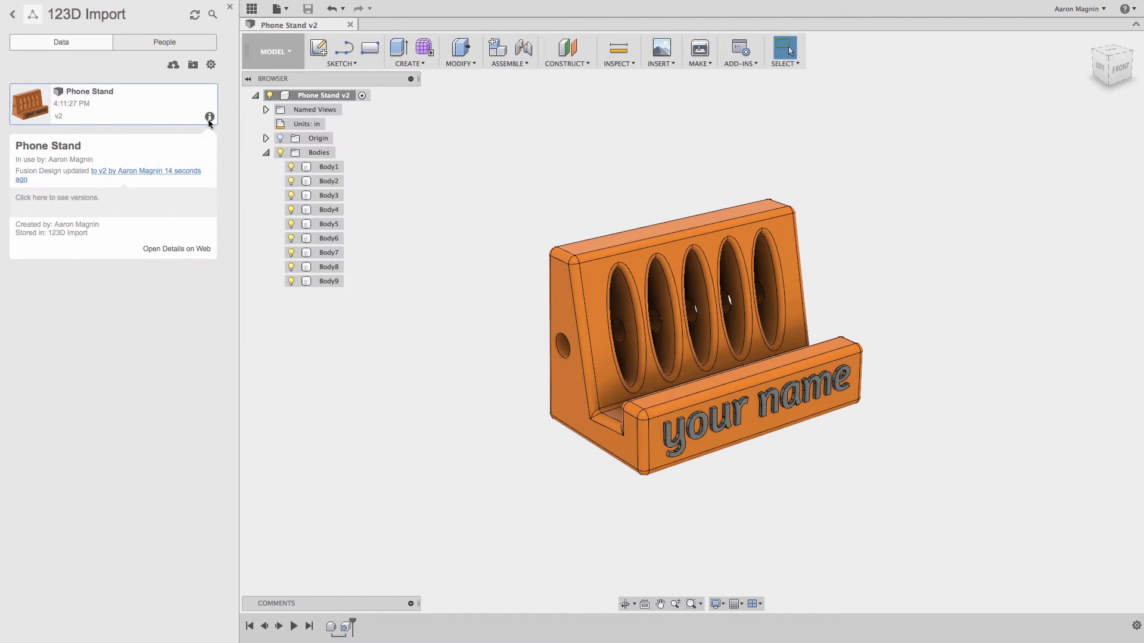
{"action": "left_click", "coordinate": [57, 198]}
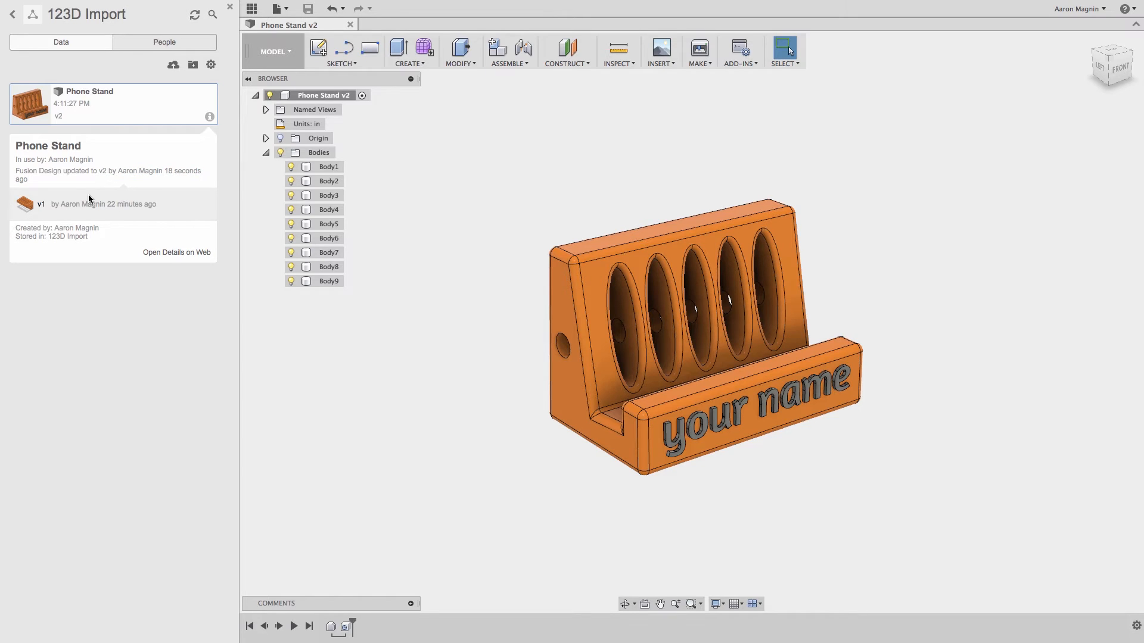
{"action": "mouse_move", "coordinate": [88, 208]}
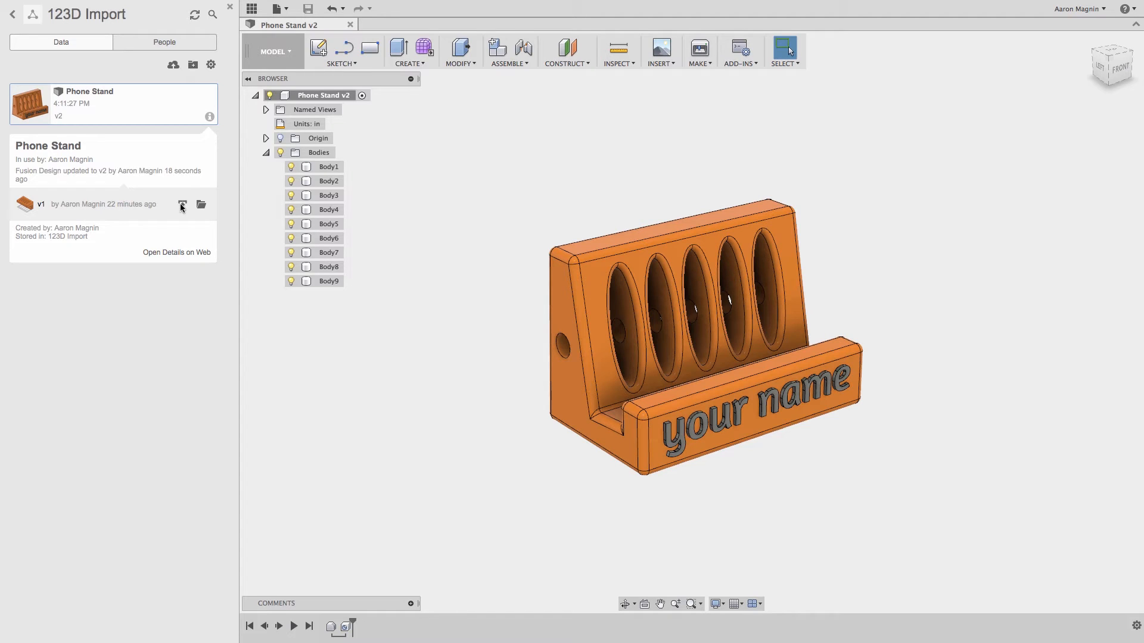
{"action": "mouse_move", "coordinate": [182, 205]}
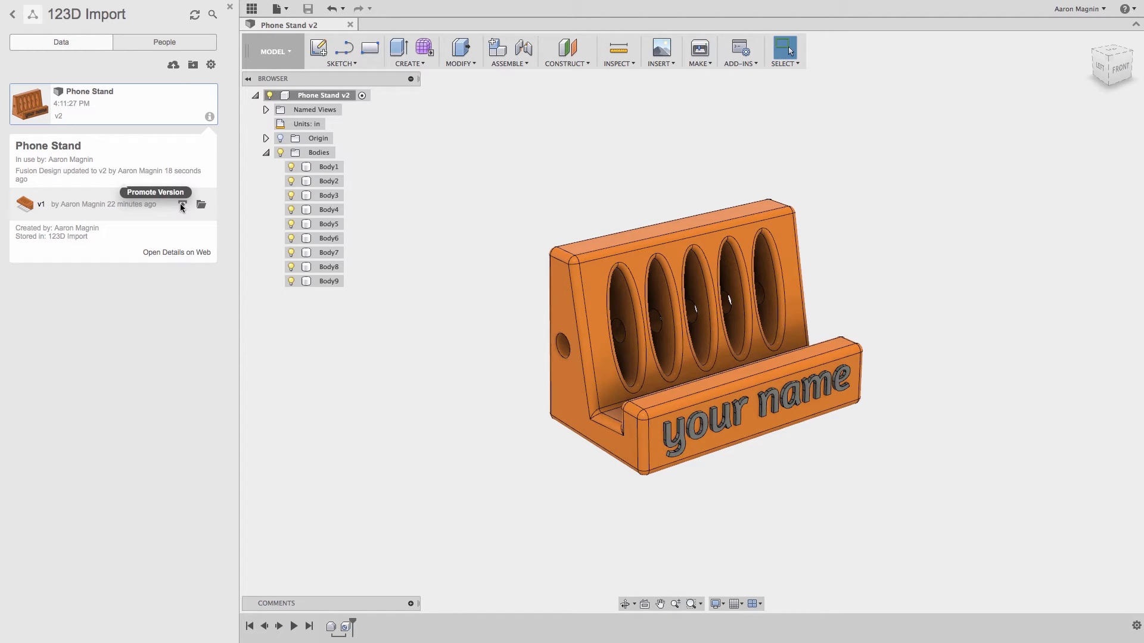
{"action": "mouse_move", "coordinate": [191, 208]}
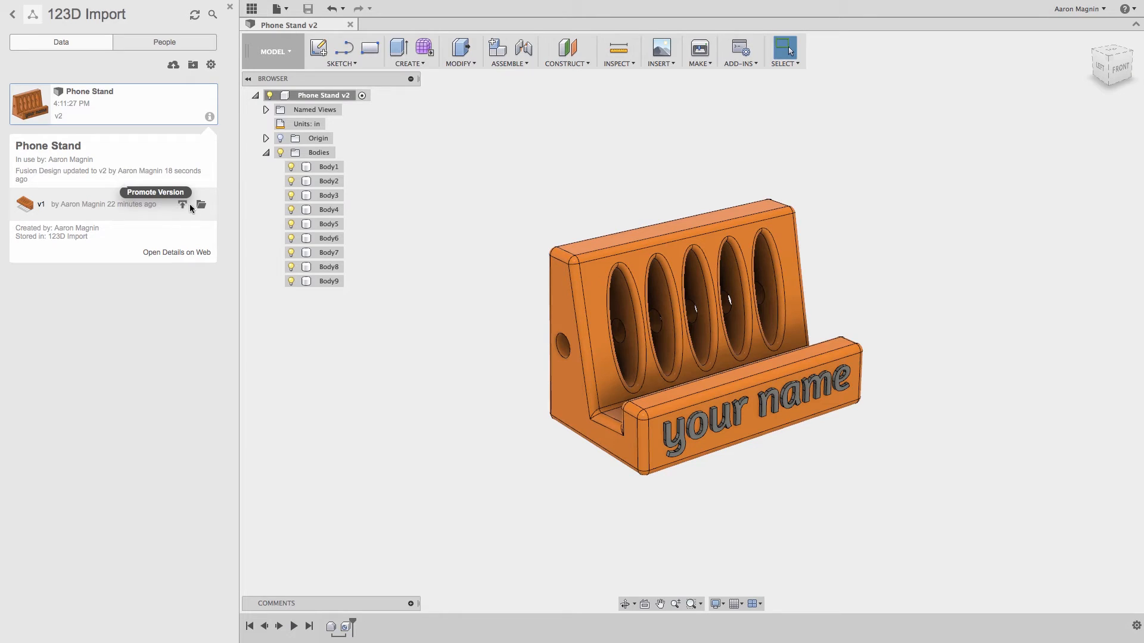
{"action": "mouse_move", "coordinate": [205, 210]}
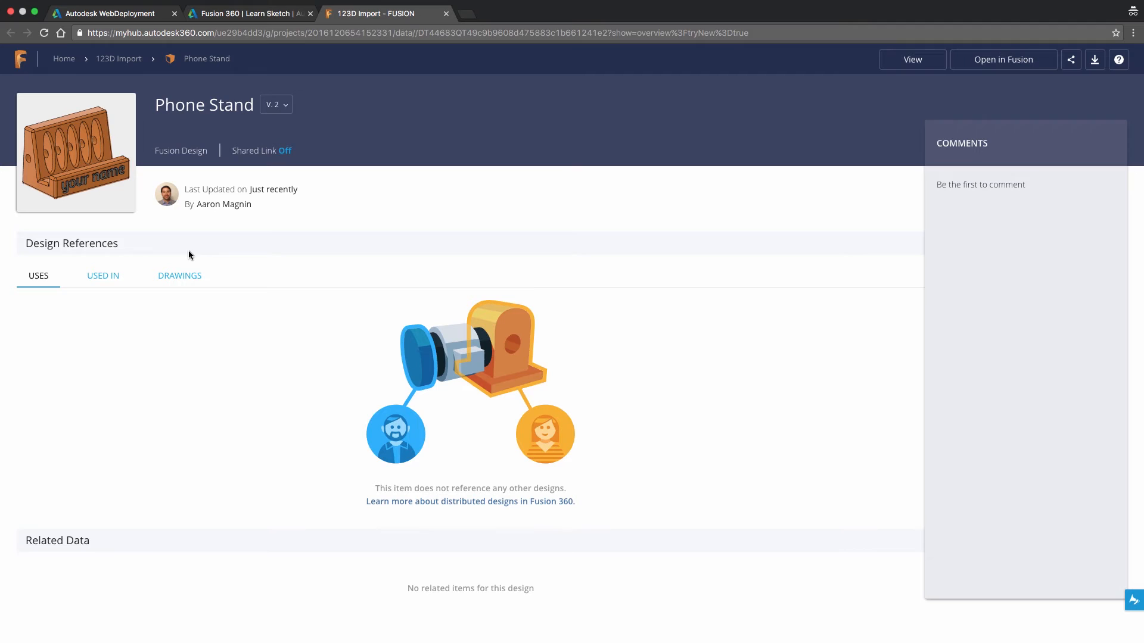
{"action": "mouse_move", "coordinate": [289, 156]}
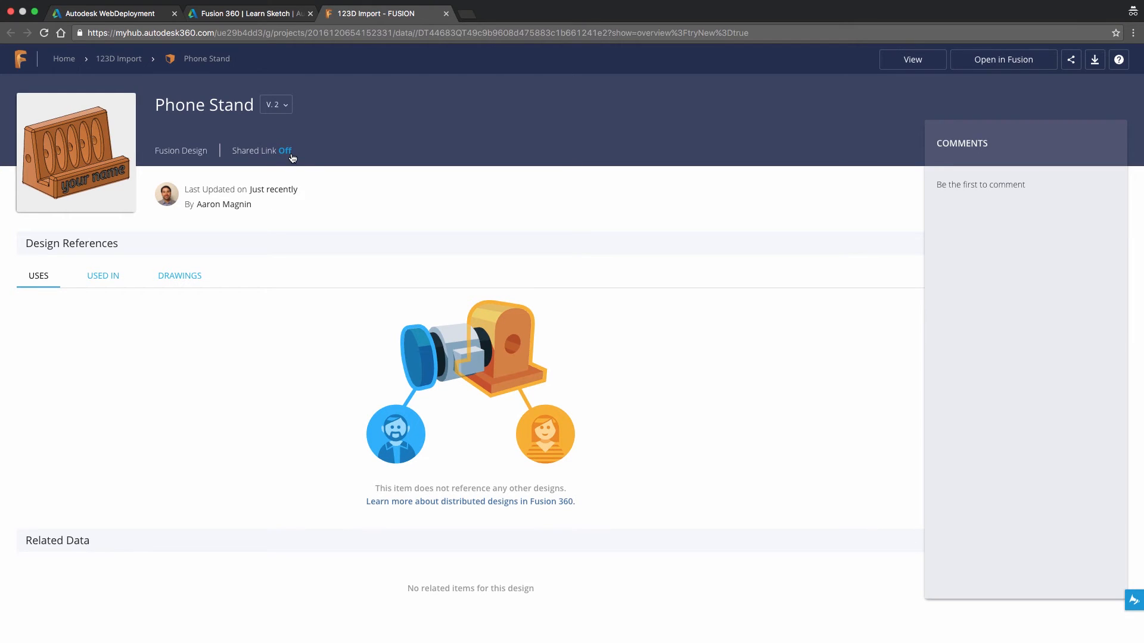
- Switch the Phone Stand shared link on so a public link is generated
{"action": "left_click", "coordinate": [286, 150]}
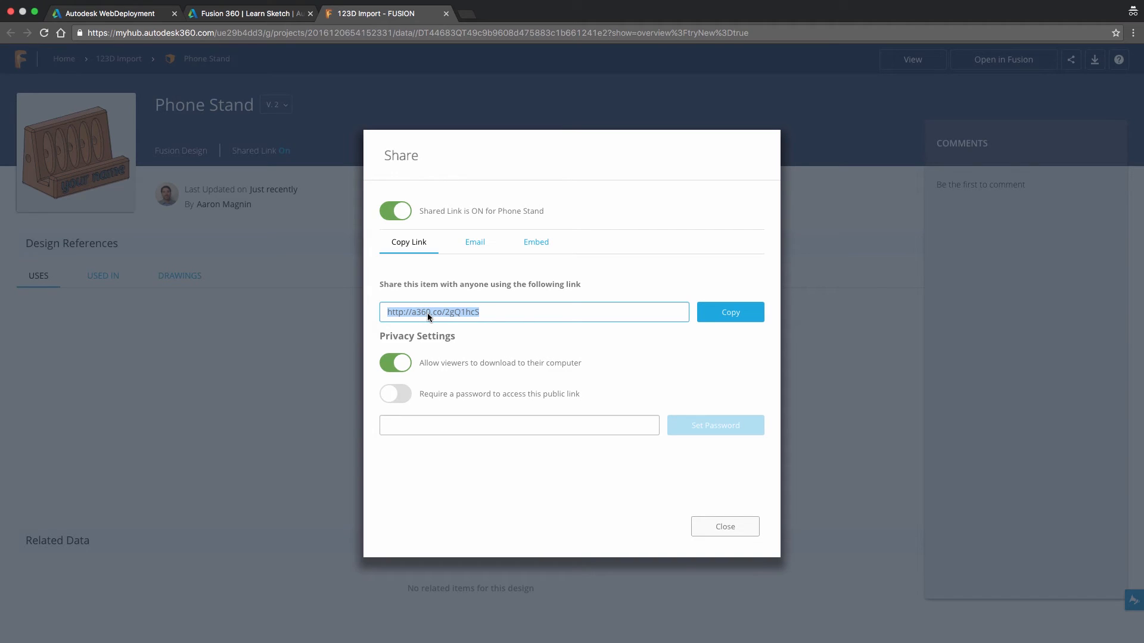
{"action": "left_click", "coordinate": [725, 526]}
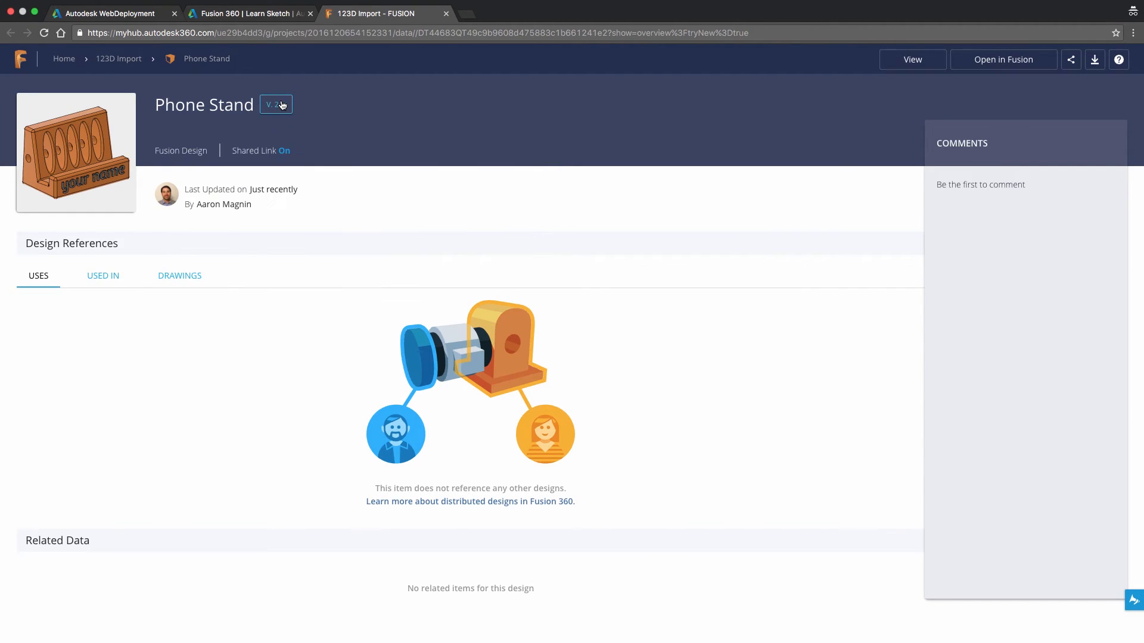
- Post an arrow-and-text markup comment 'Rebuild in Fusion 360' on Phone Stand v2 in the viewer
{"action": "left_click", "coordinate": [912, 60]}
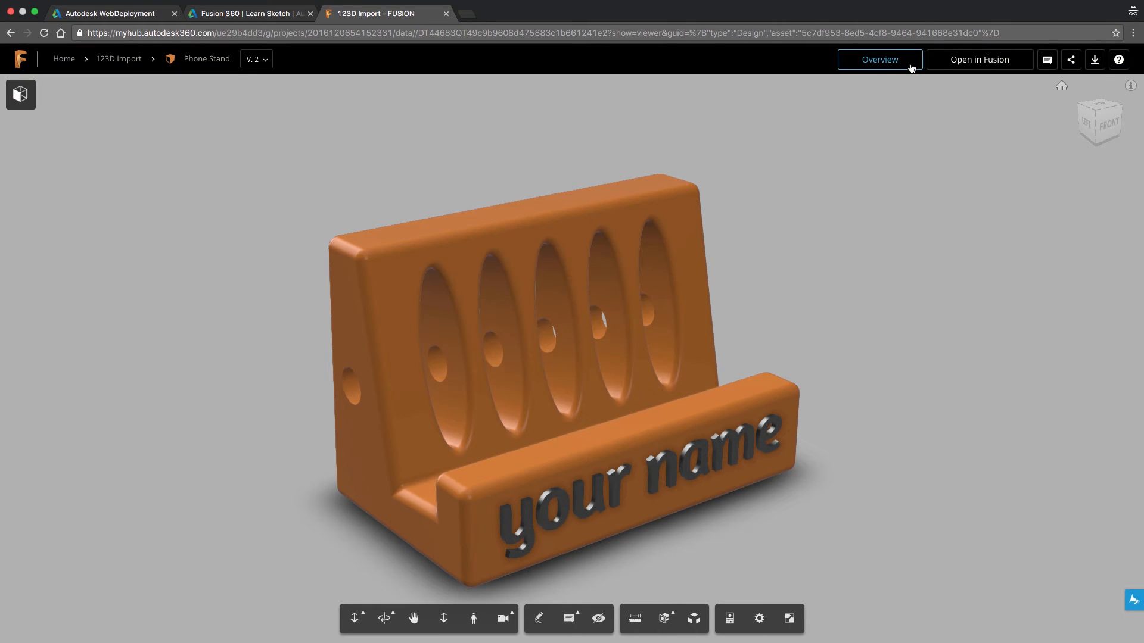
{"action": "left_click", "coordinate": [1046, 59]}
{"action": "type", "text": "Rebuild in Fusion 360."}
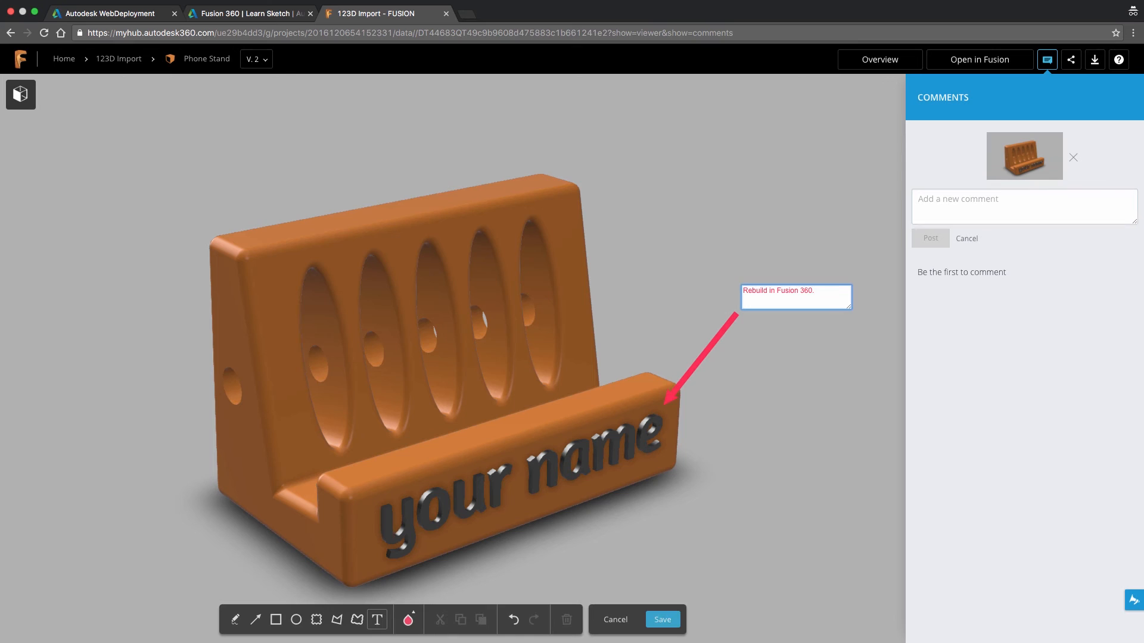
{"action": "left_click", "coordinate": [662, 620]}
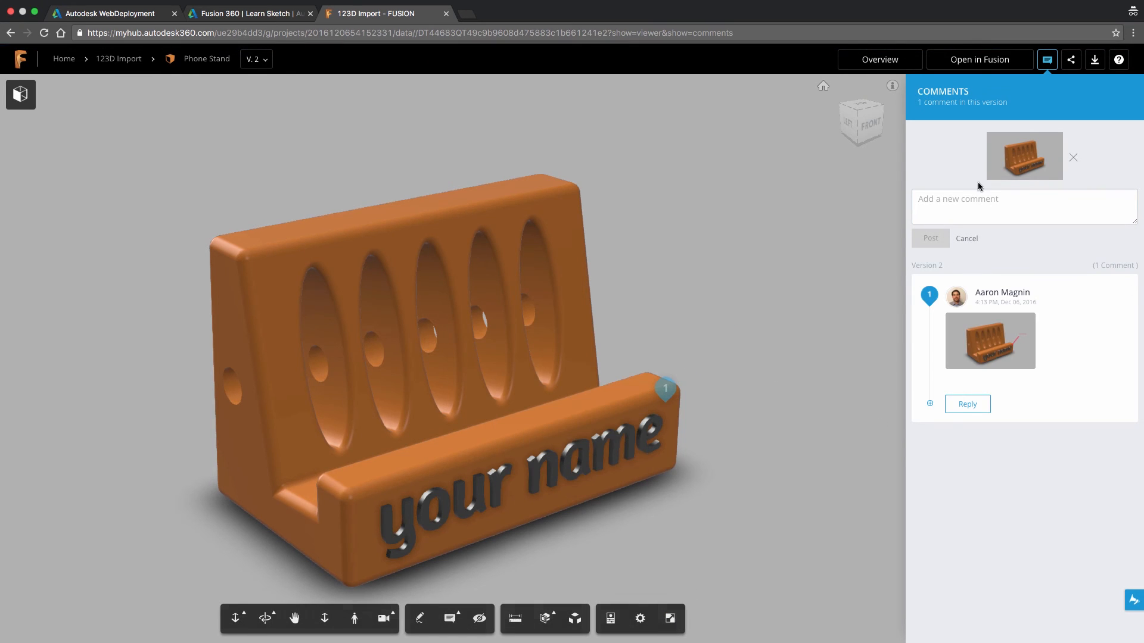
{"action": "left_click", "coordinate": [980, 59]}
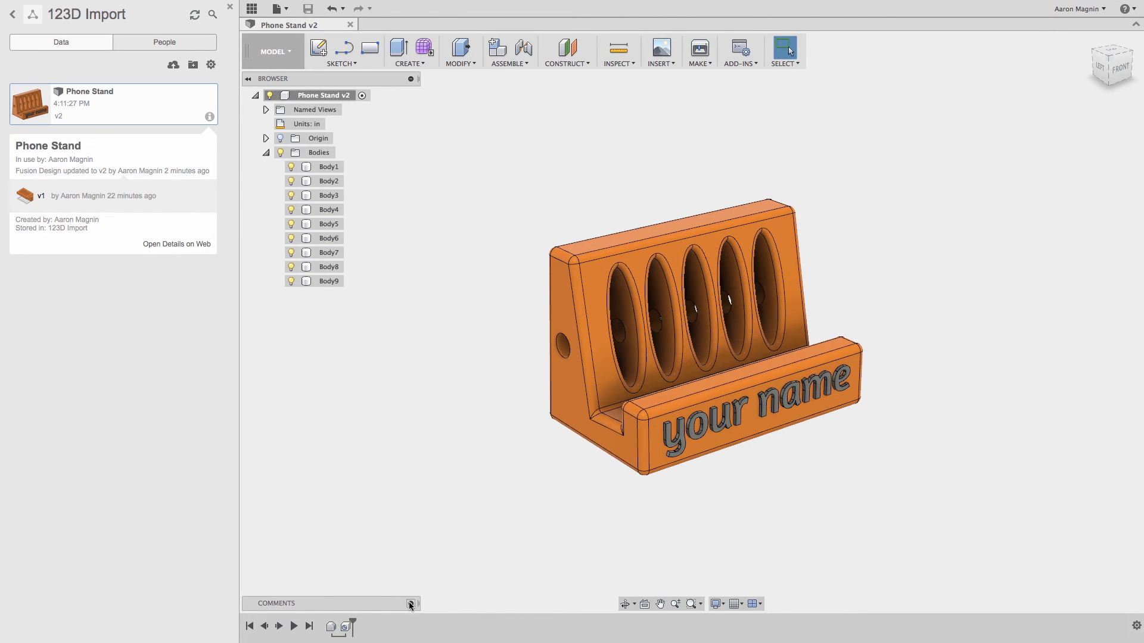
- View the web comment's marked-up snapshot in the Comments panel, then close it
{"action": "left_click", "coordinate": [410, 603]}
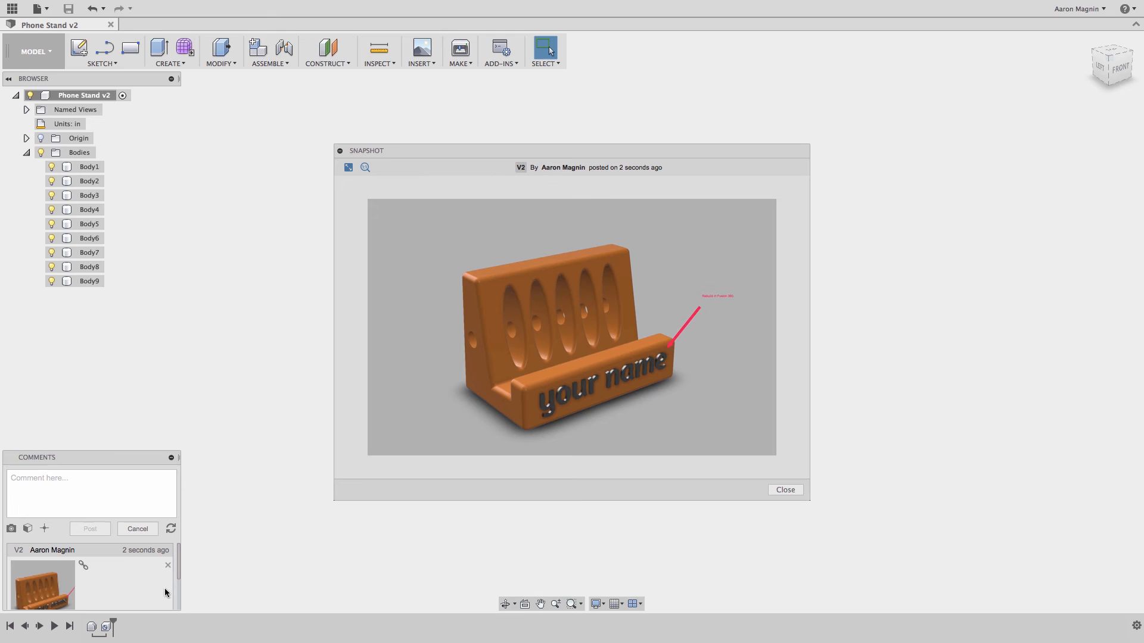
{"action": "left_click", "coordinate": [172, 457]}
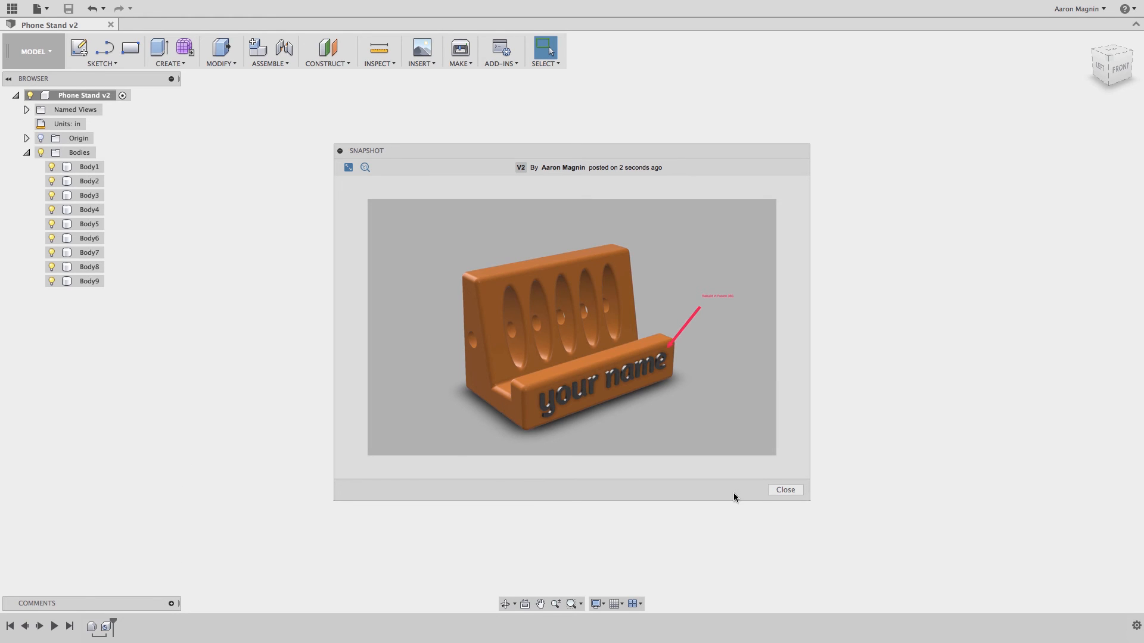
{"action": "left_click", "coordinate": [785, 490]}
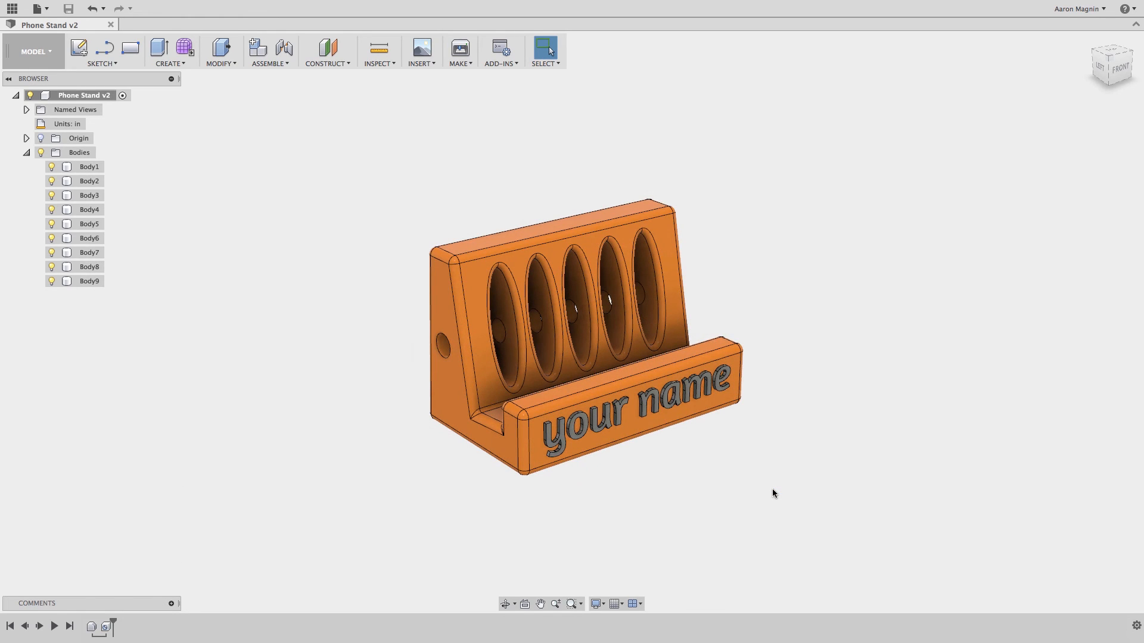
- Create a new blank Untitled design, then return to the Phone Stand v2 tab
{"action": "left_click", "coordinate": [40, 8]}
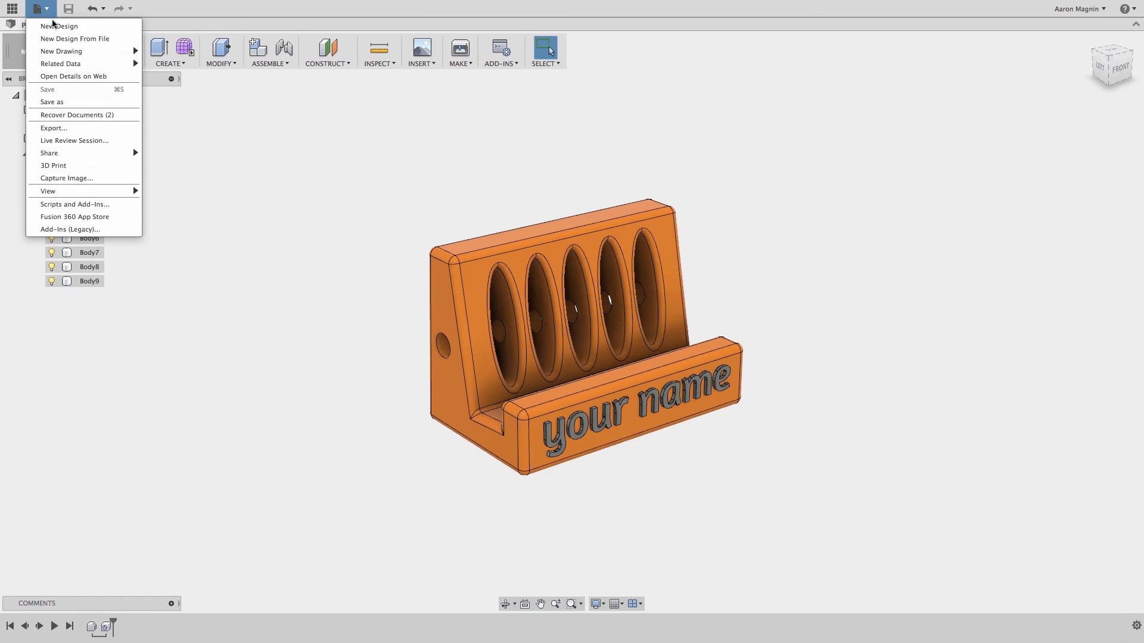
{"action": "left_click", "coordinate": [52, 26]}
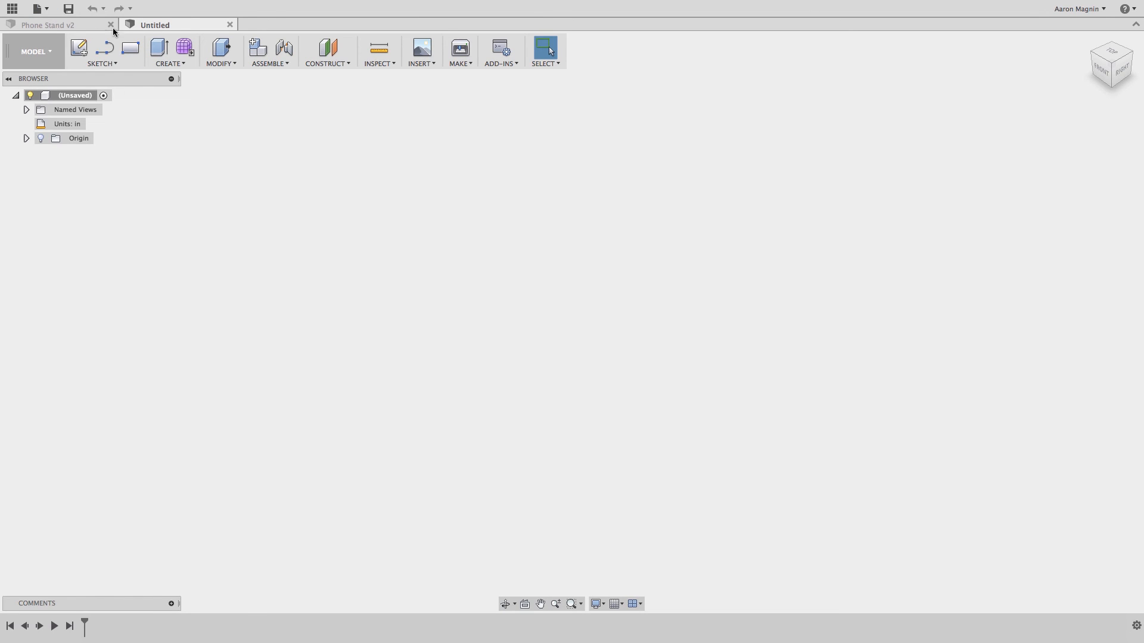
{"action": "left_click", "coordinate": [57, 25]}
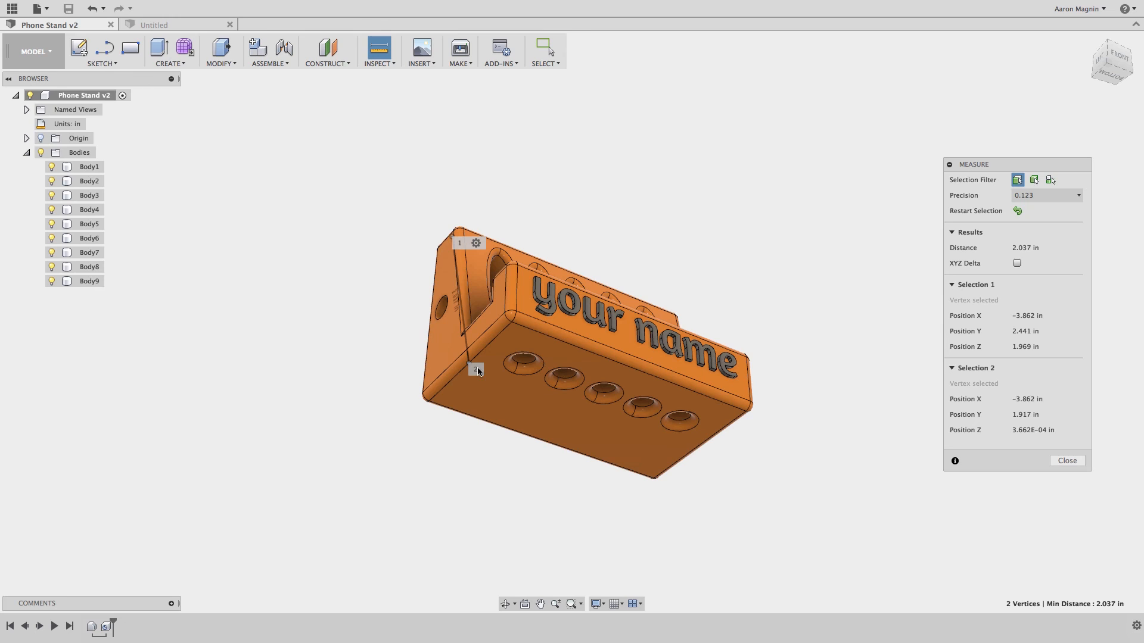
- Measure a 1.266 in² face and a 2.953 in face-to-corner distance, then restart the selection
{"action": "left_click", "coordinate": [1016, 262]}
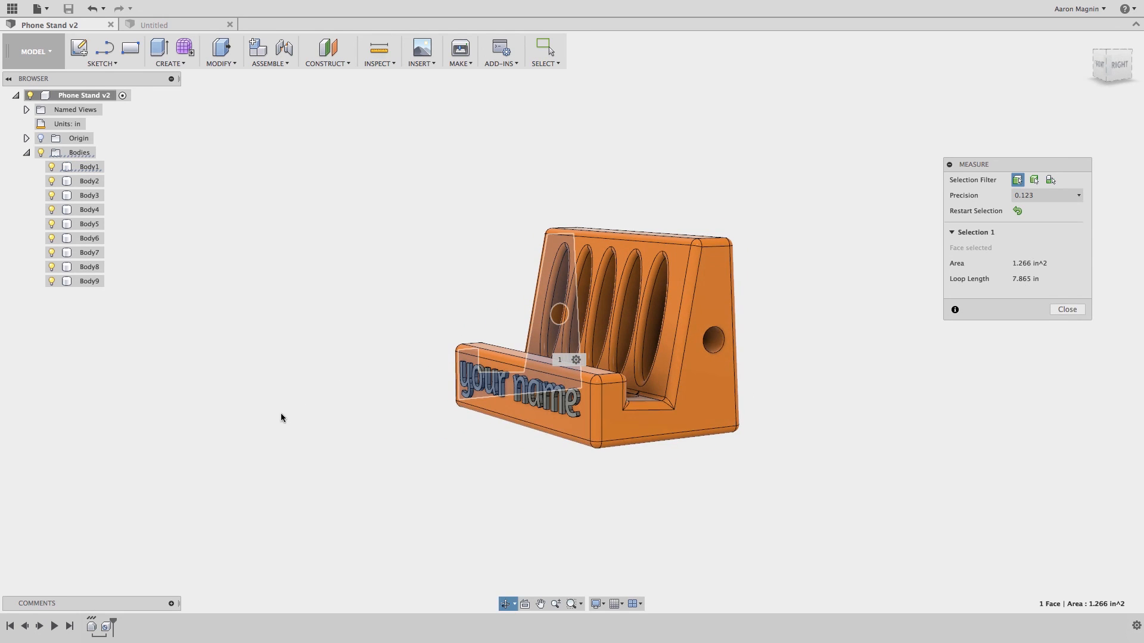
{"action": "left_click", "coordinate": [670, 412]}
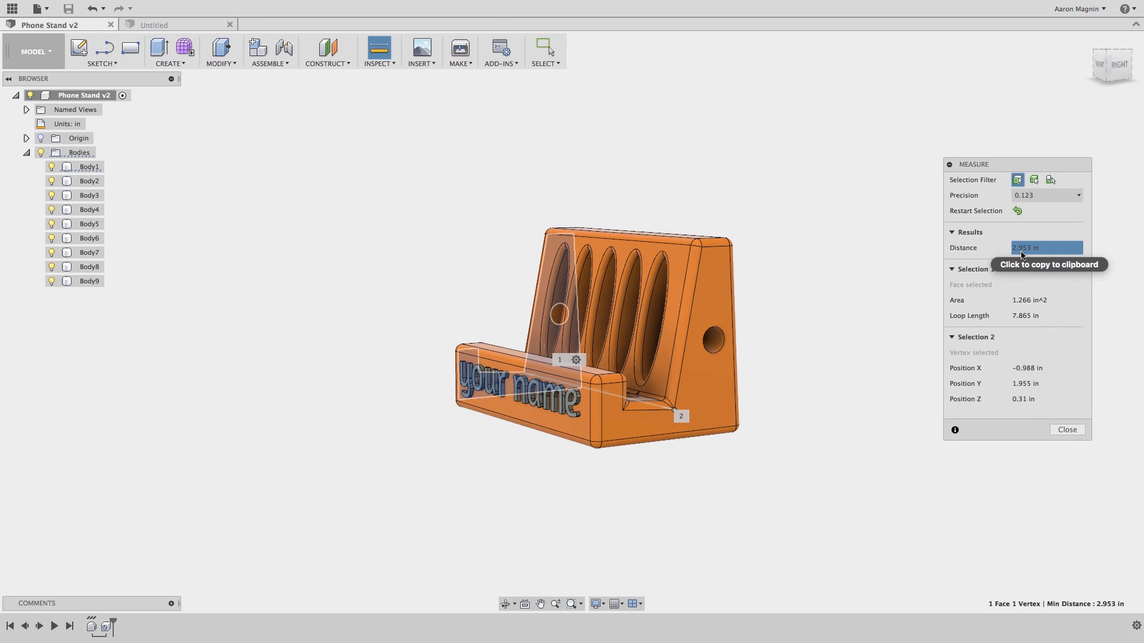
{"action": "left_click", "coordinate": [1018, 211]}
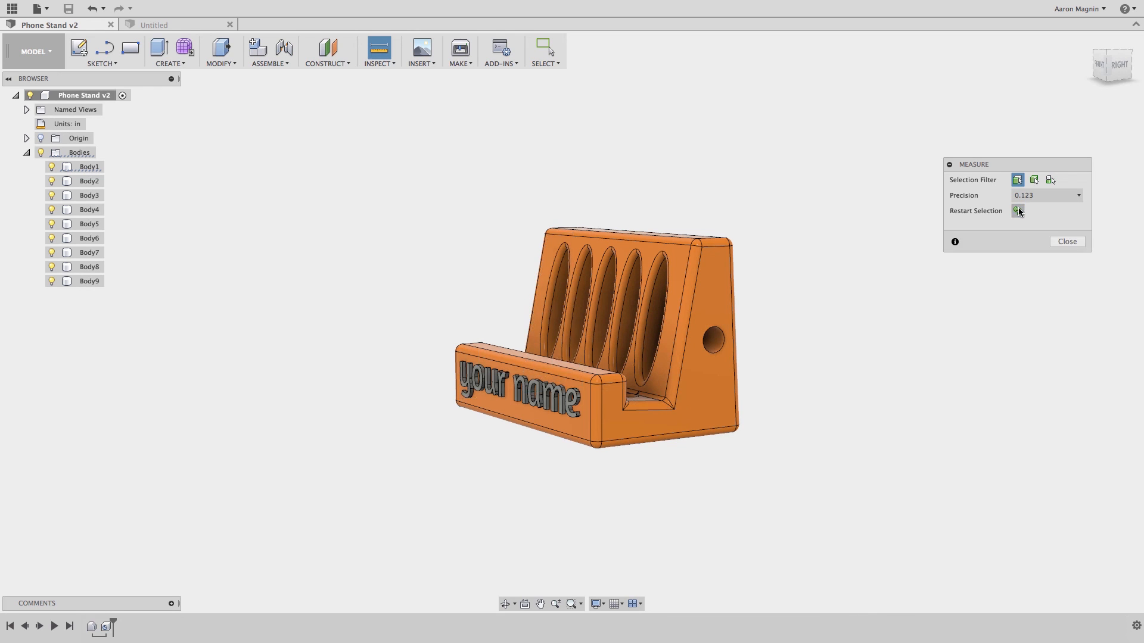